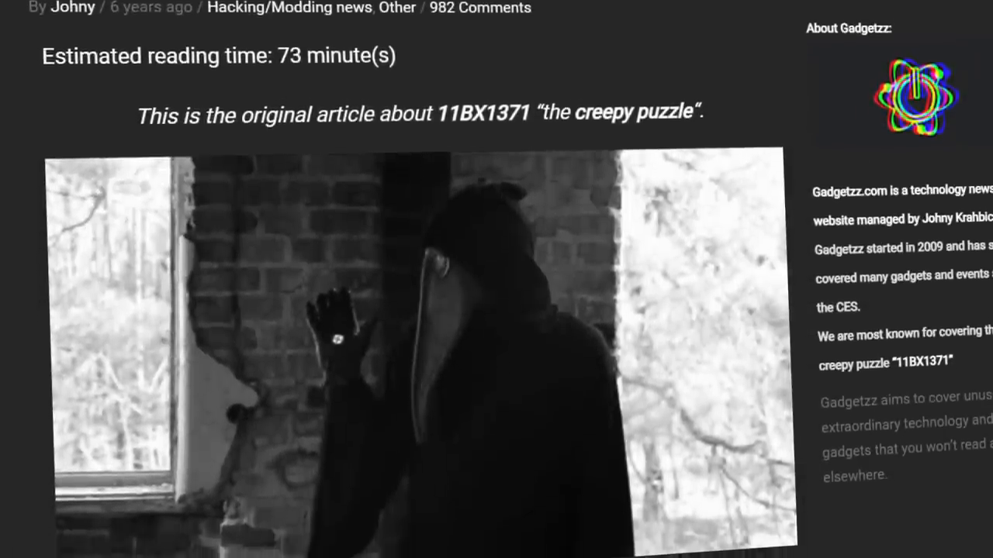
scroll(down, 3)
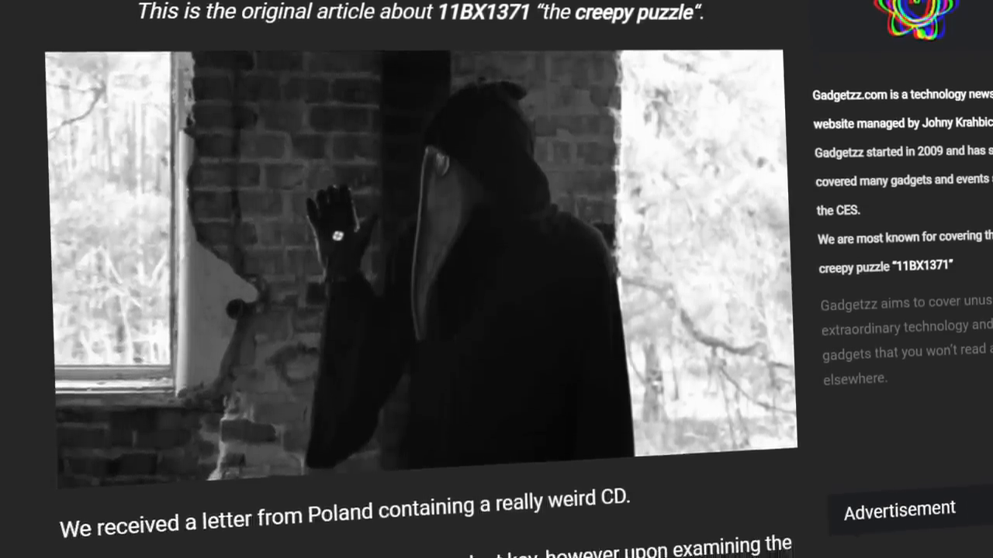
scroll(down, 3)
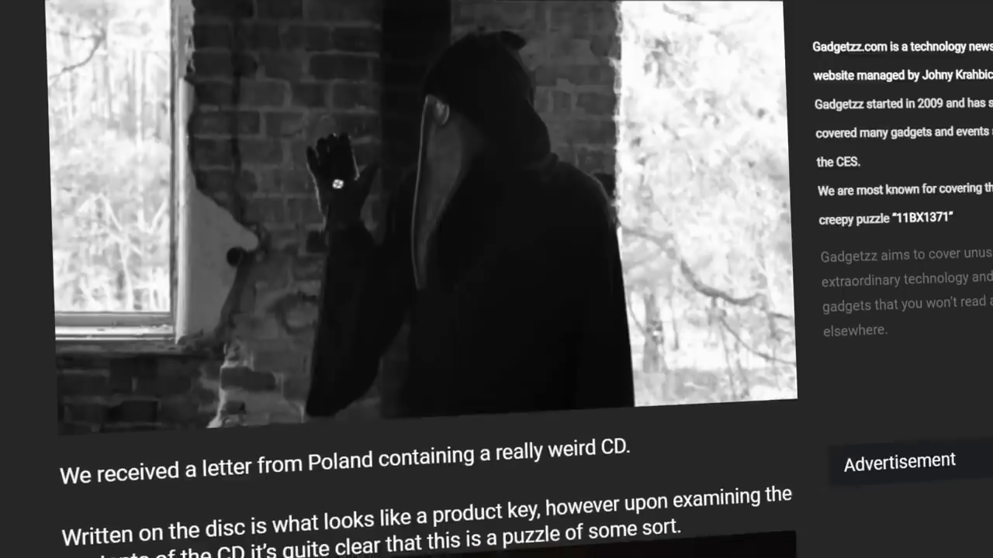
scroll(down, 3)
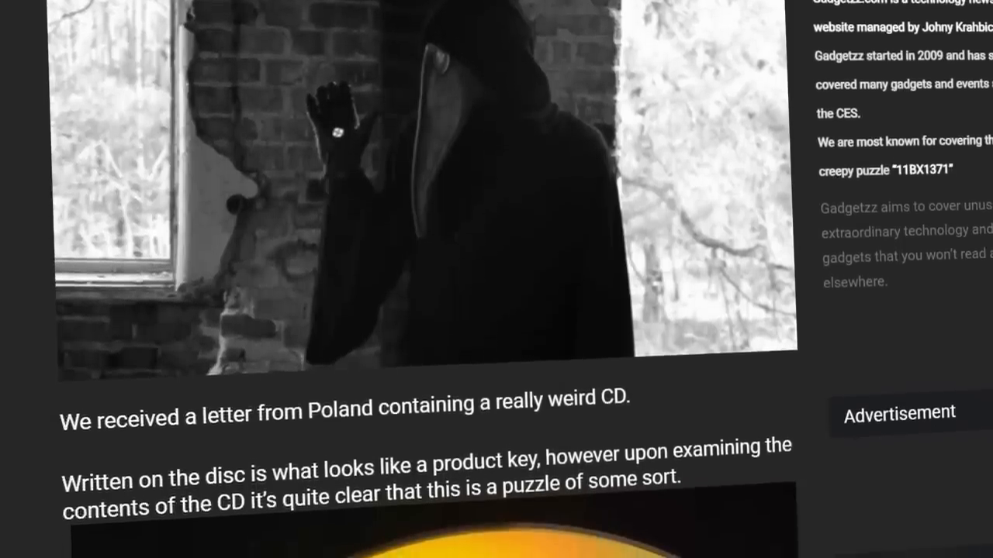
scroll(down, 3)
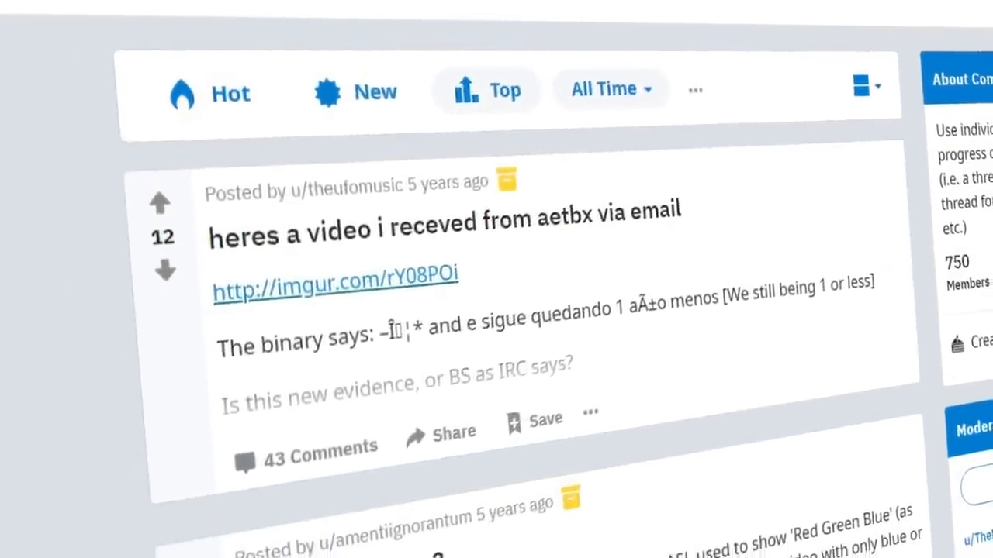
scroll(down, 3)
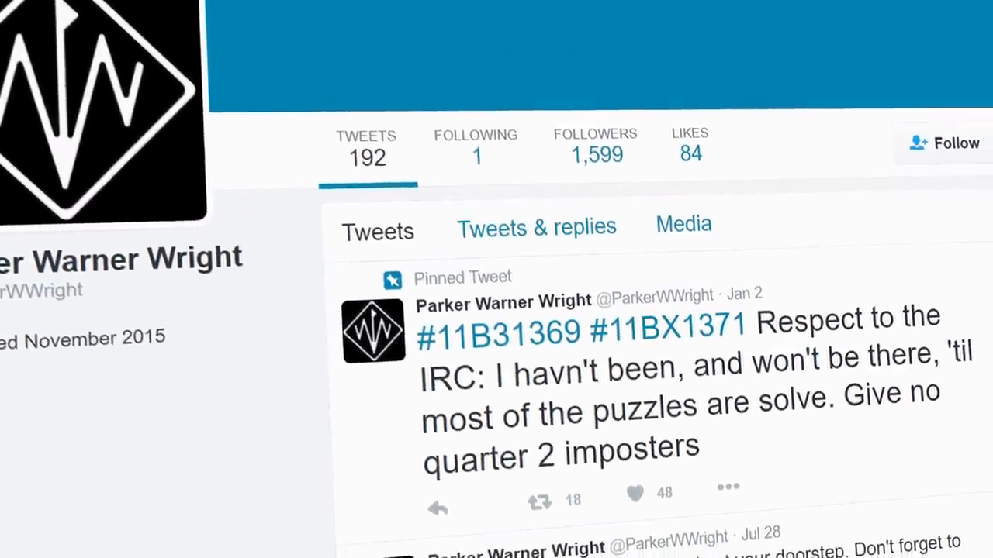
scroll(down, 3)
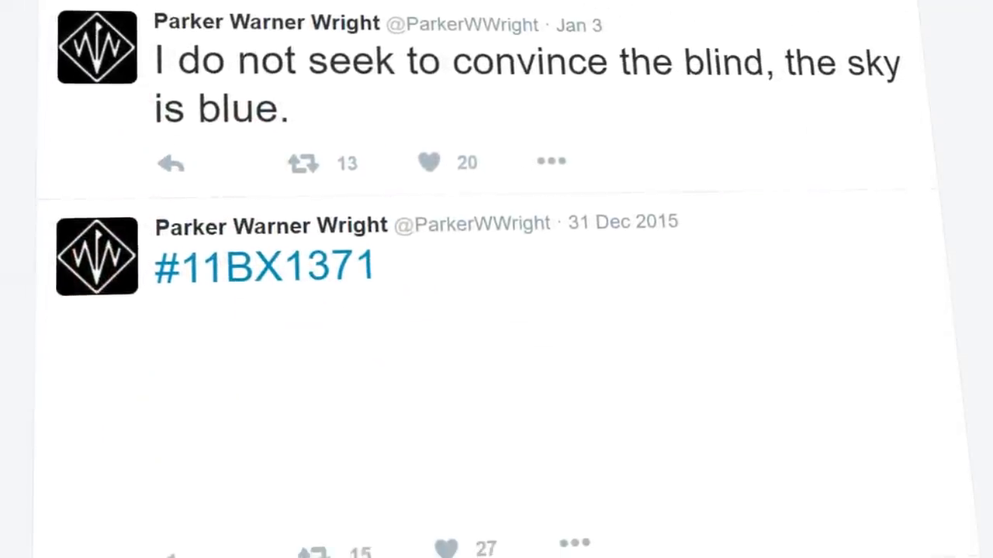
scroll(down, 3)
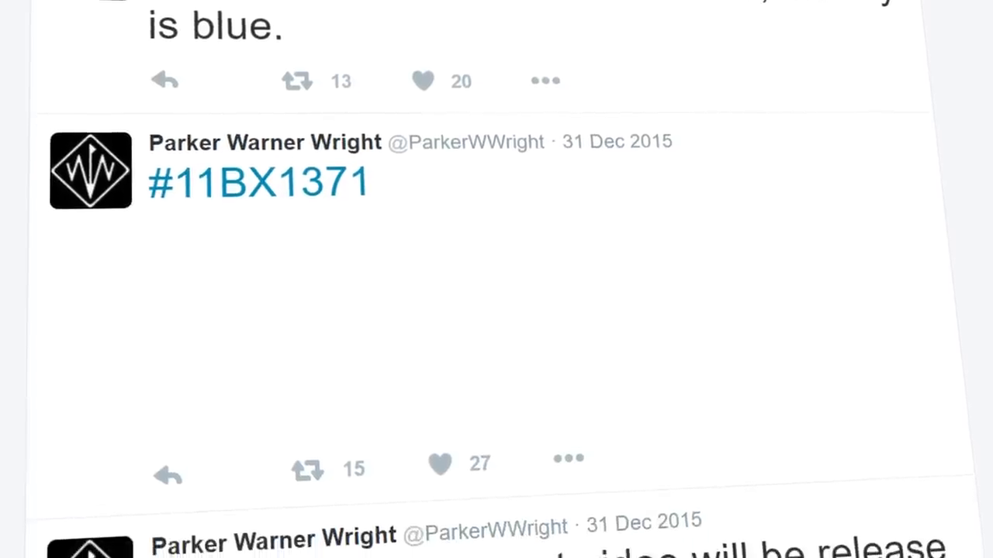
scroll(down, 3)
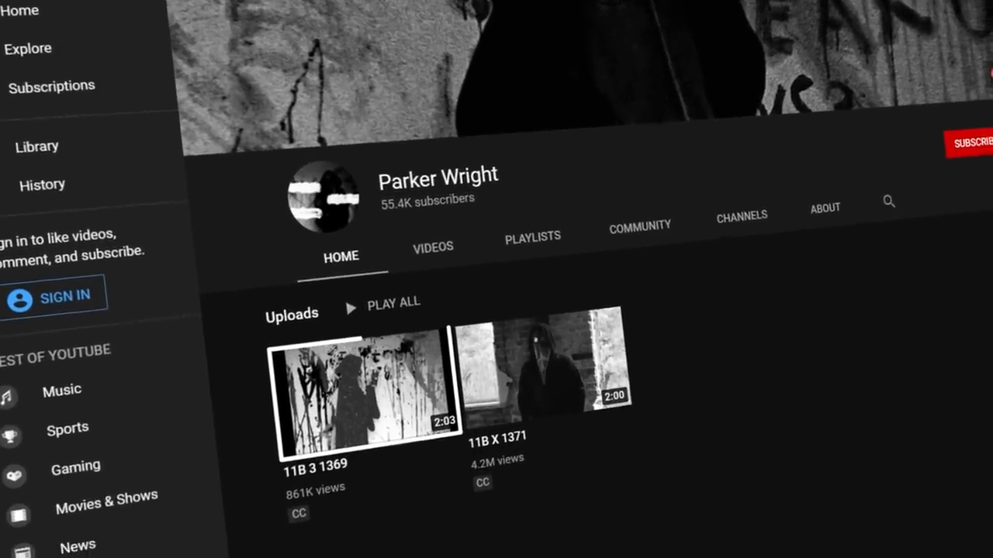
scroll(down, 3)
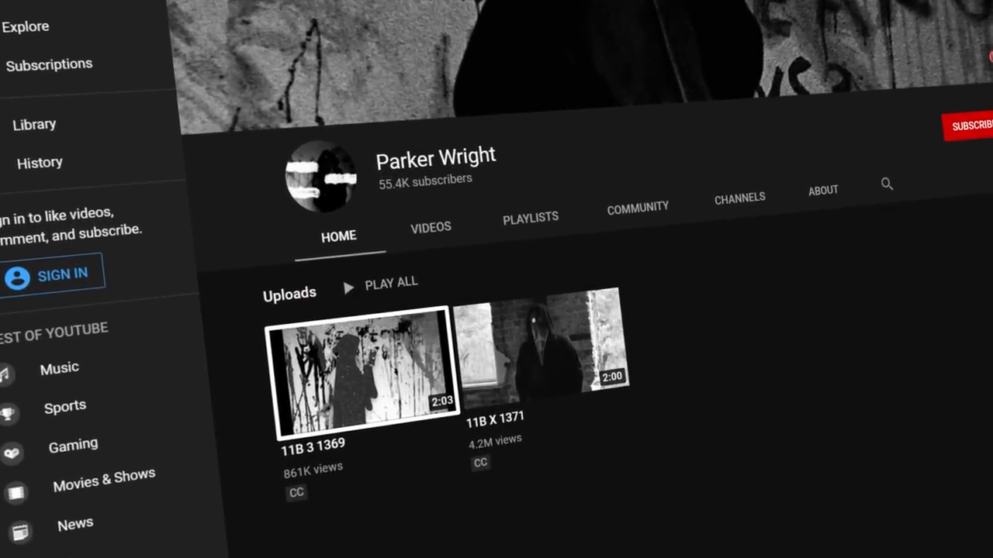